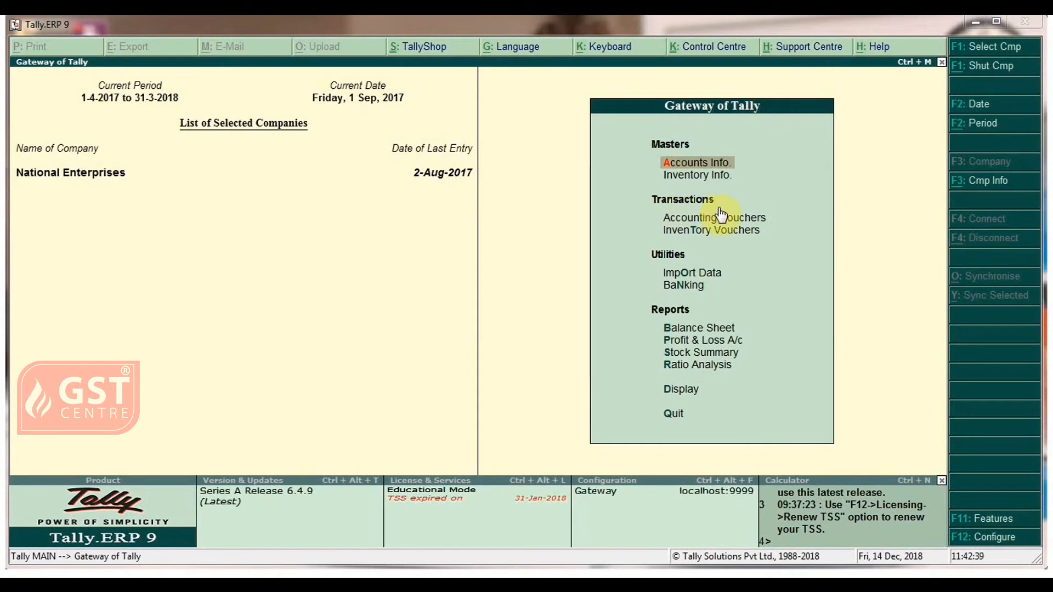
Start a new purchase voucher (No. 5, 1-Sep-2017) from Accounting Vouchers.
{"action": "left_click", "coordinate": [714, 217]}
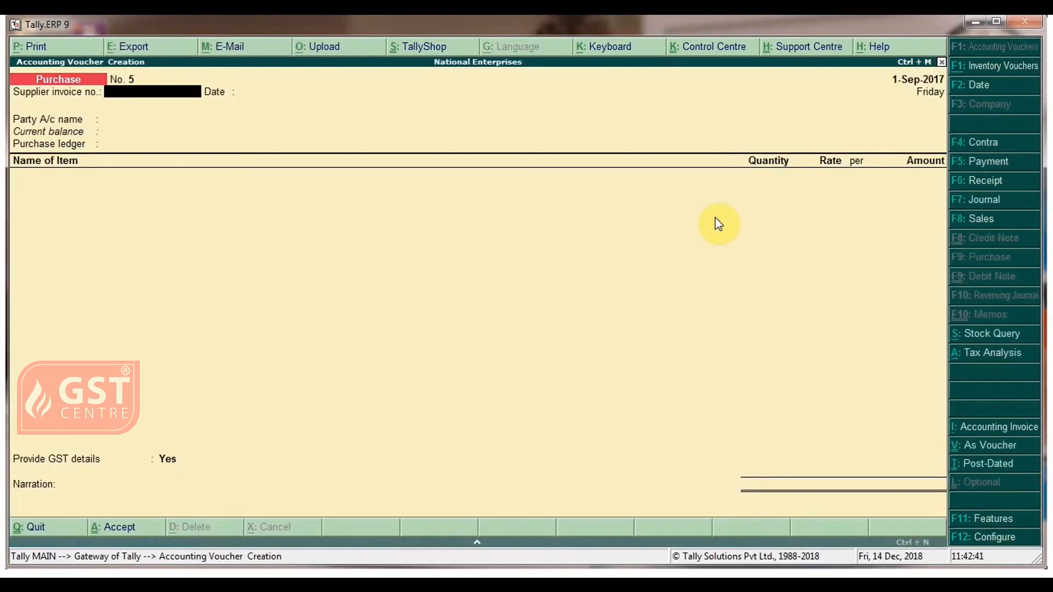
{"action": "mouse_move", "coordinate": [67, 74]}
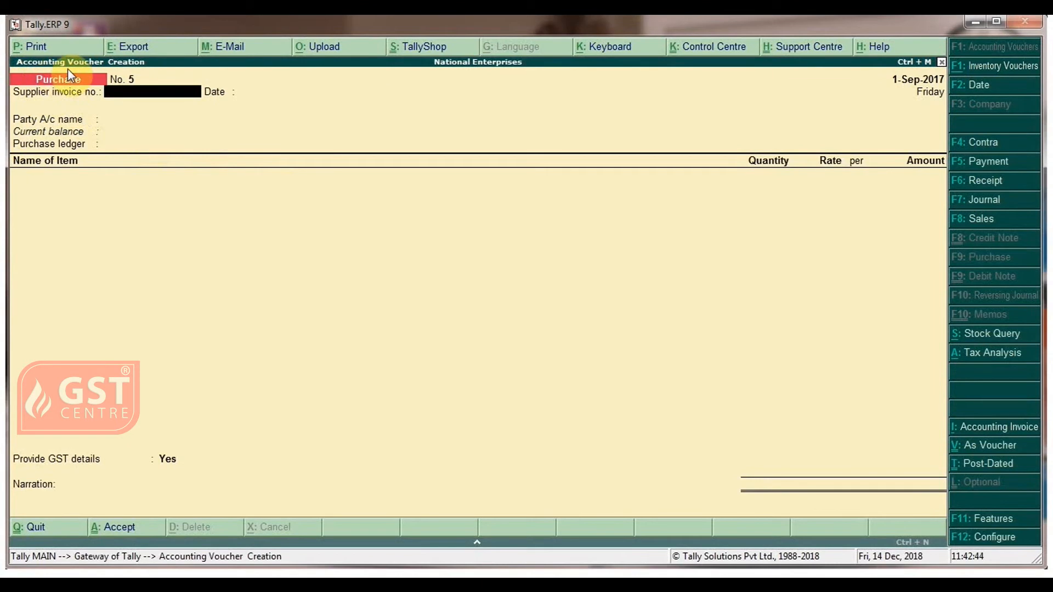
{"action": "mouse_move", "coordinate": [76, 94]}
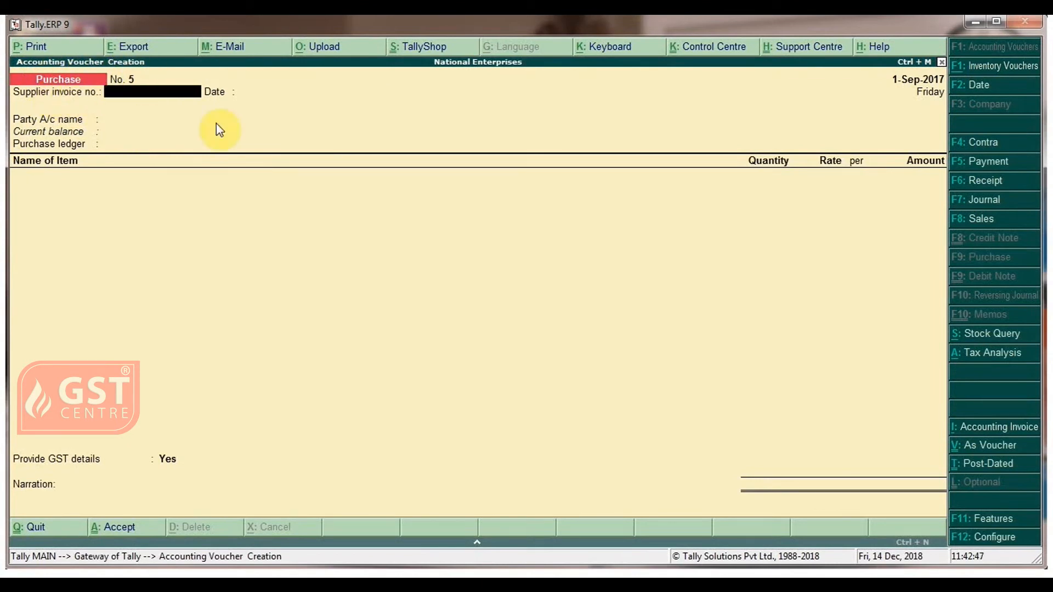
Set party Ceejay Stores and purchase ledger Exempt Purchase for supplier invoice 5.
{"action": "type", "text": "C"}
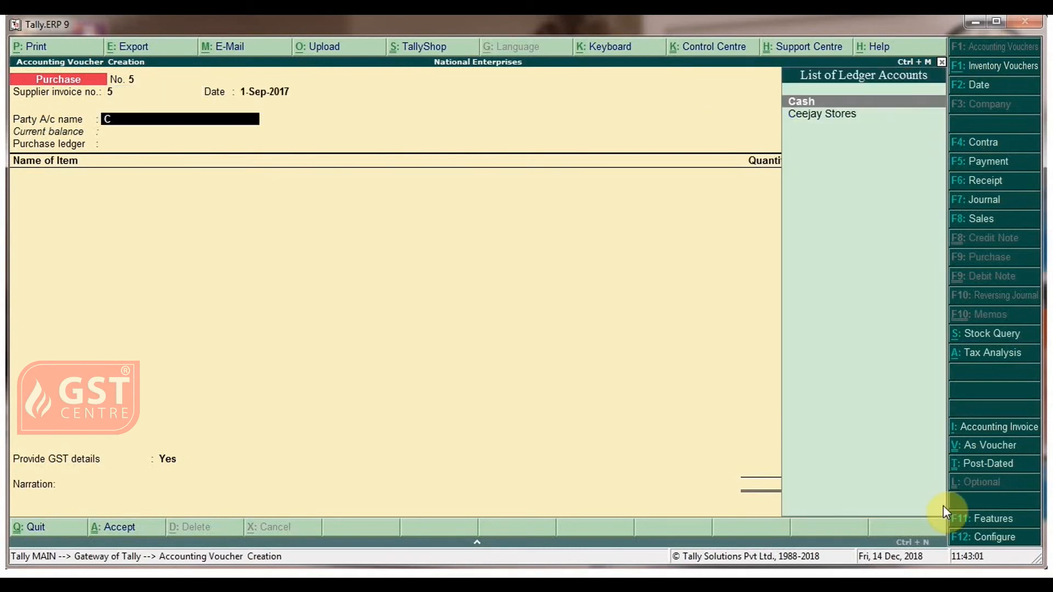
{"action": "type", "text": "C"}
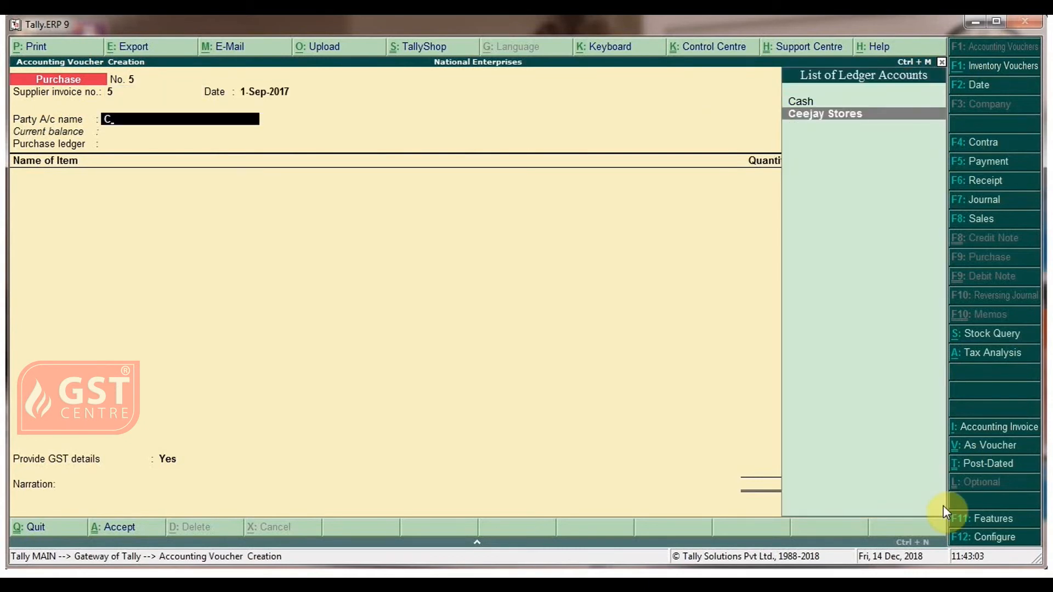
{"action": "left_click", "coordinate": [823, 112]}
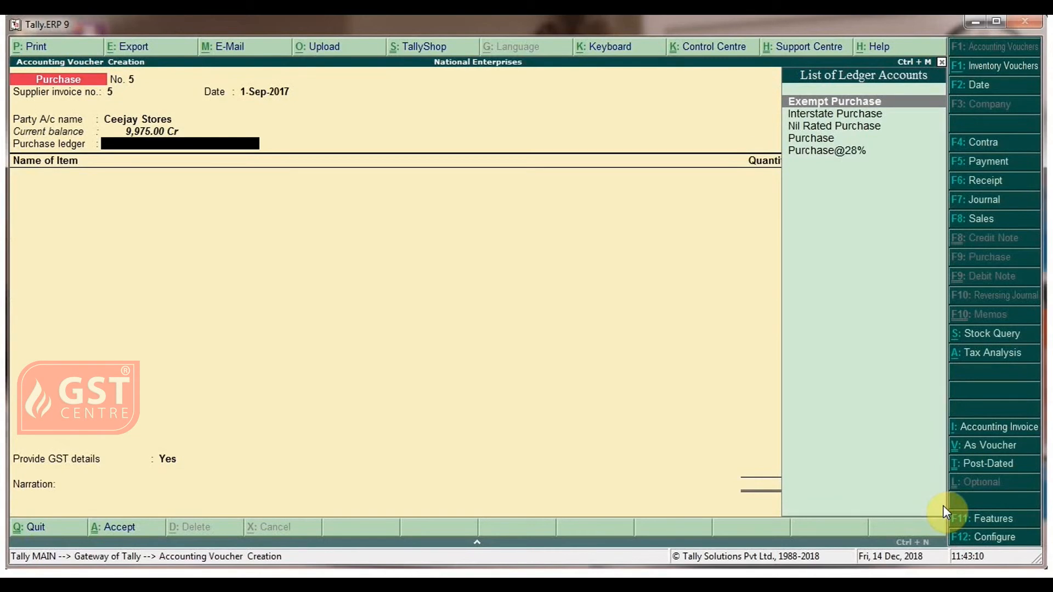
{"action": "left_click", "coordinate": [833, 100]}
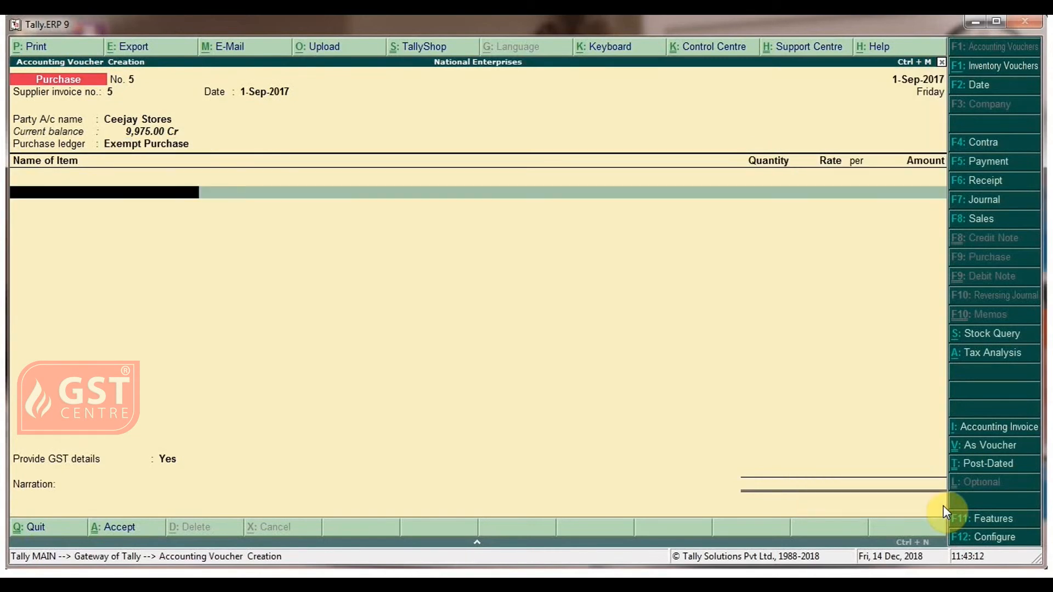
Add Phalgunnal Grained Rice 100 Kg at rate 62.00.
{"action": "type", "text": "P"}
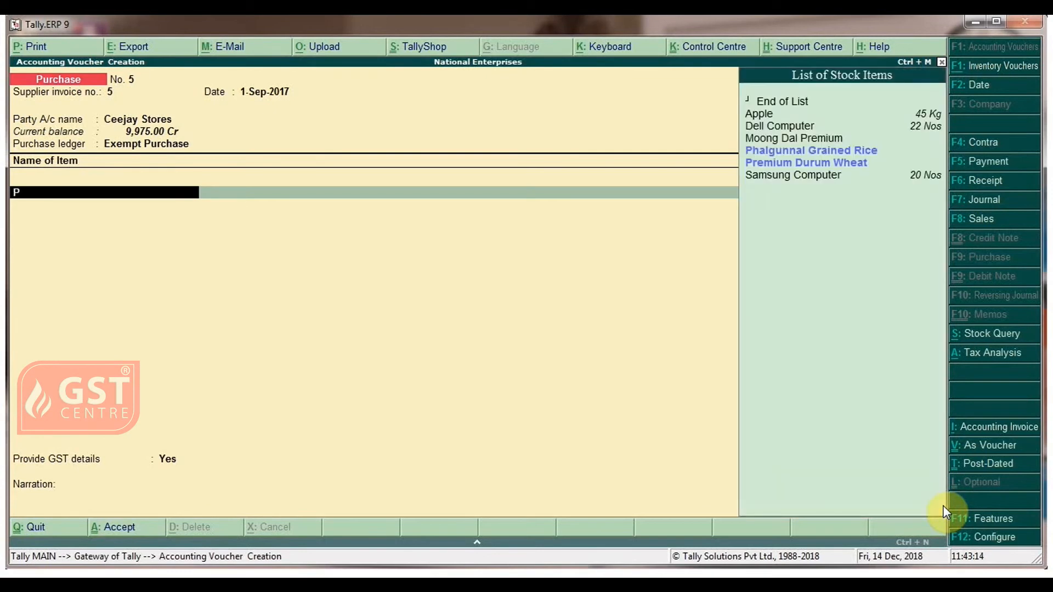
{"action": "type", "text": "halgunnal Grained Rice"}
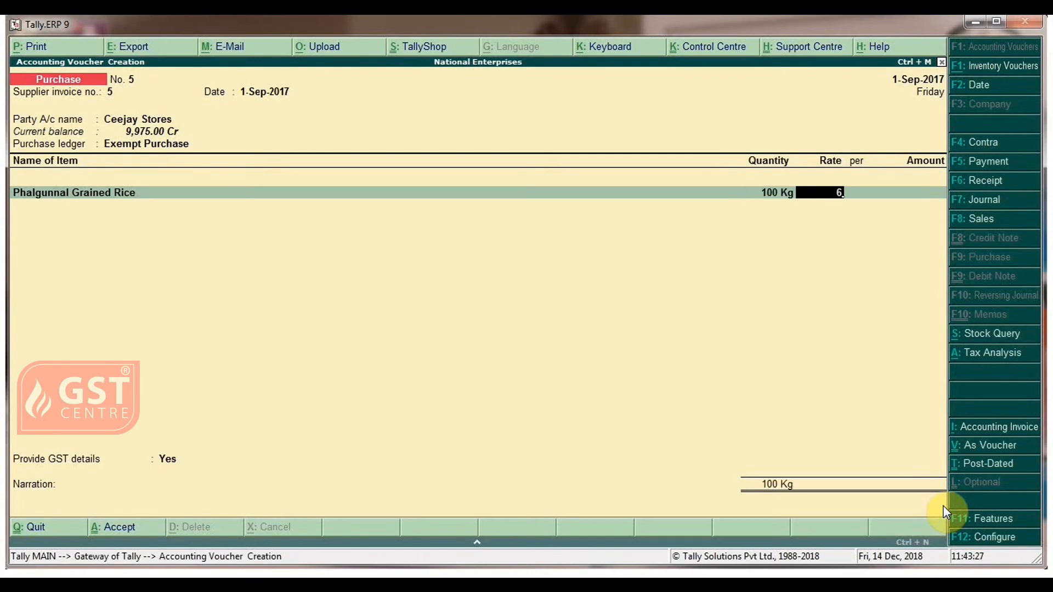
{"action": "type", "text": "62.00"}
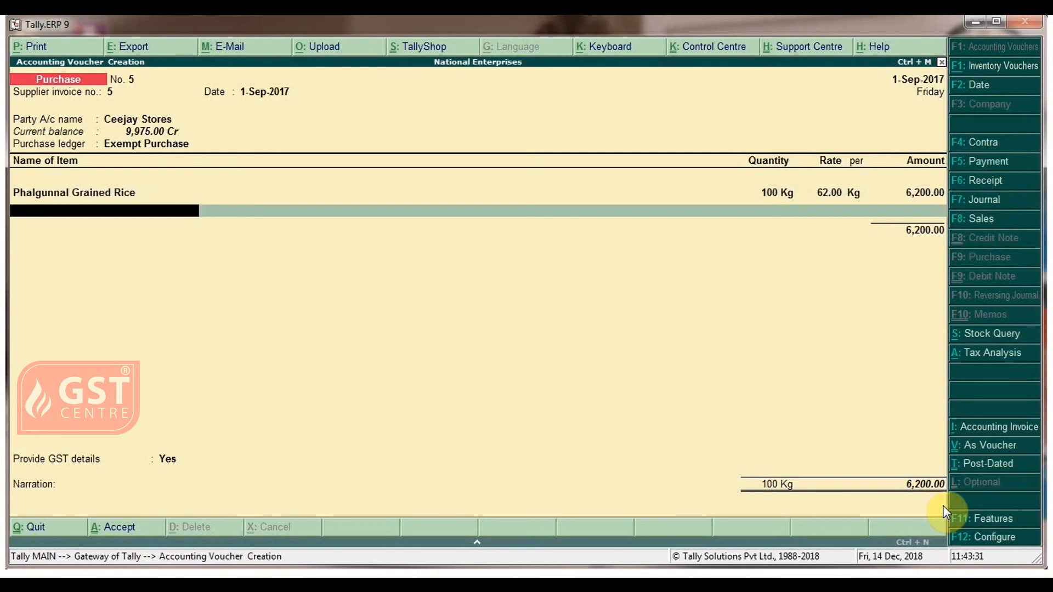
Add Moong Dal Premium 65 Kg at rate 70.
{"action": "type", "text": "M"}
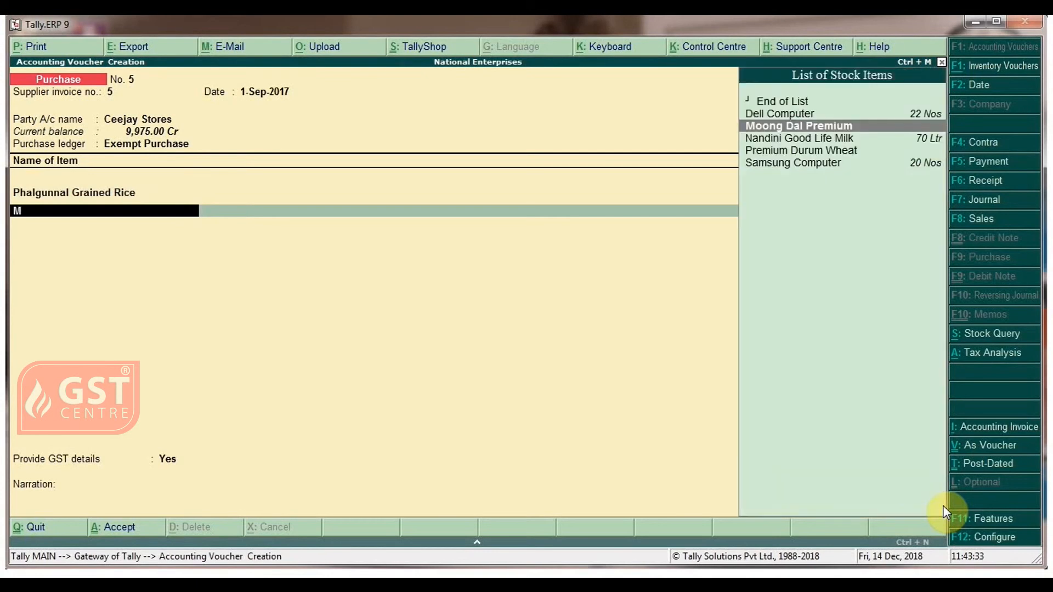
{"action": "left_click", "coordinate": [799, 125]}
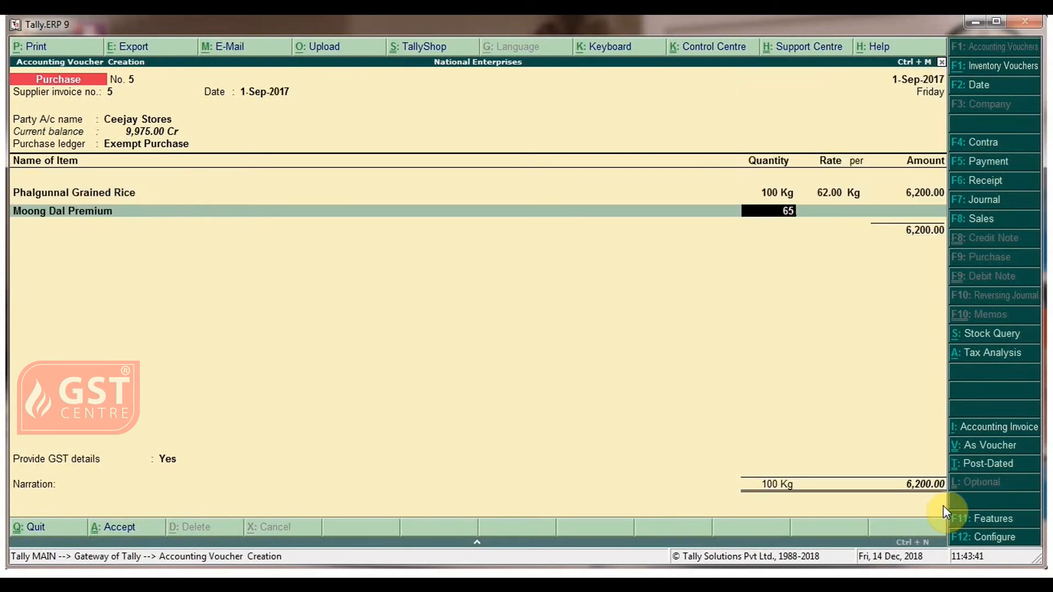
{"action": "type", "text": "70"}
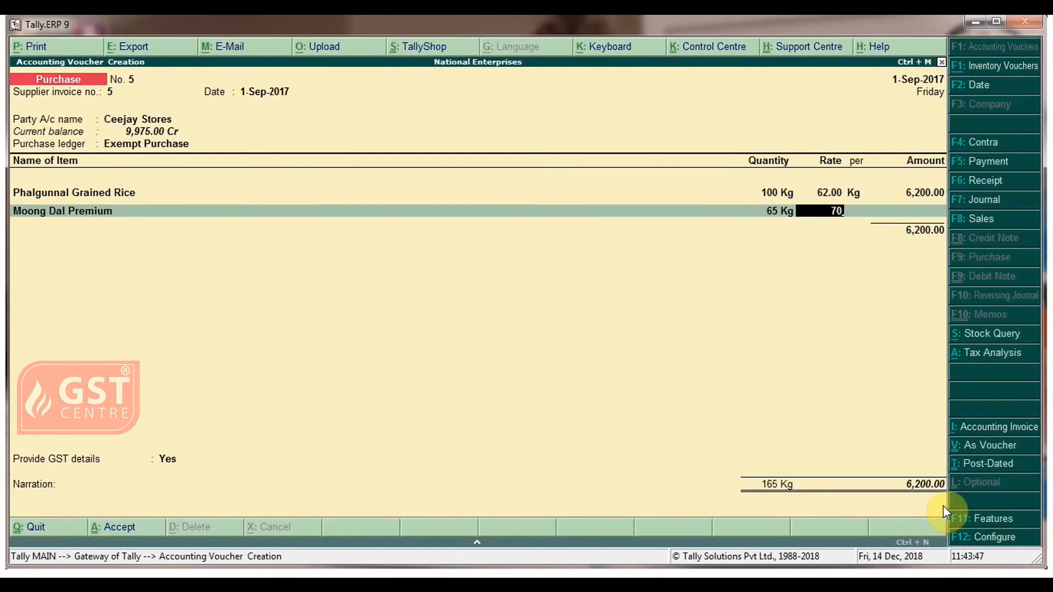
{"action": "key", "text": "enter"}
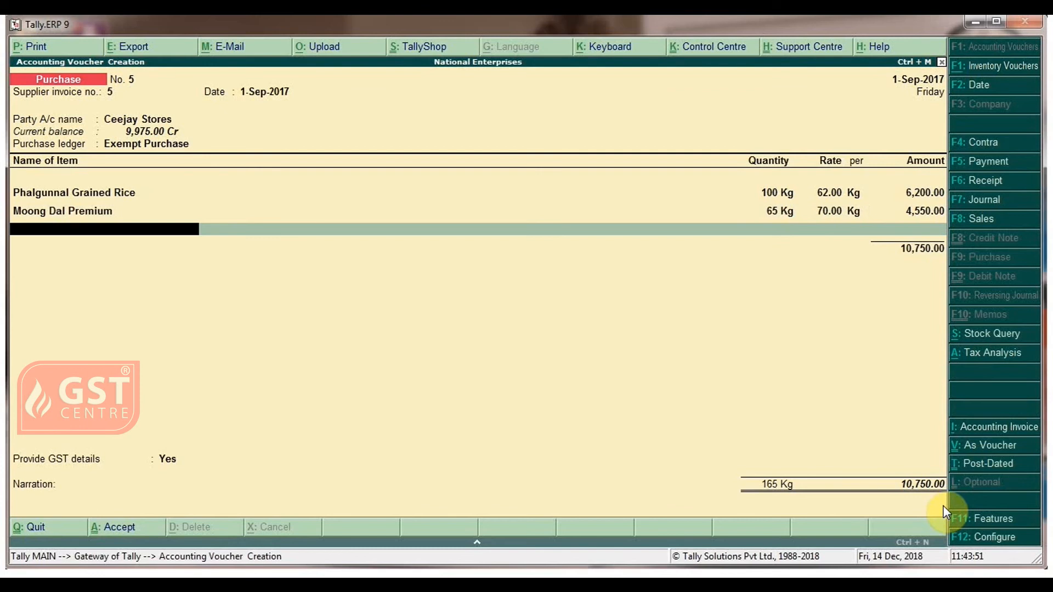
Add Premium Durum Wheat 50 Kg at rate 24.00.
{"action": "type", "text": "Premium Durum Wheat"}
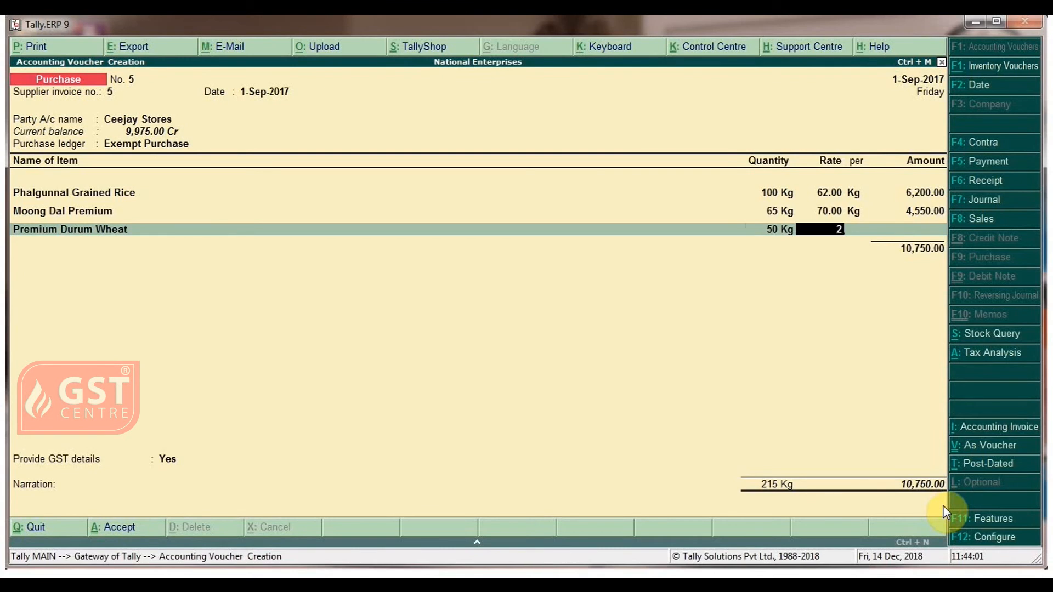
{"action": "type", "text": "24.00"}
{"action": "left_click", "coordinate": [243, 503]}
{"action": "type", "text": "purchase"}
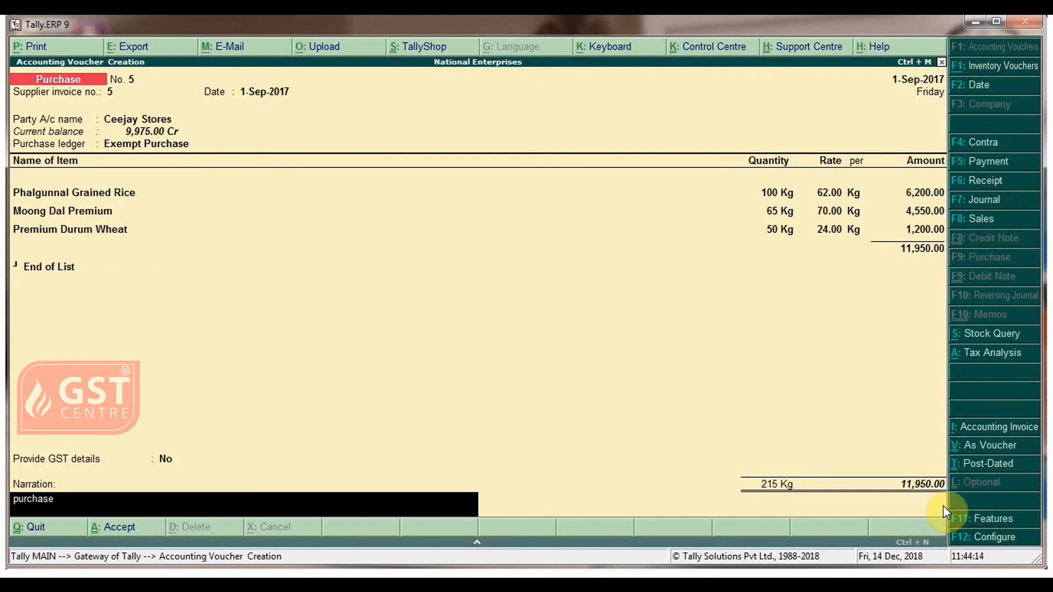
Accept the voucher with narration 'purchase made', total 11,950, returning to Gateway of Tally.
{"action": "type", "text": " made"}
{"action": "key", "text": "enter"}
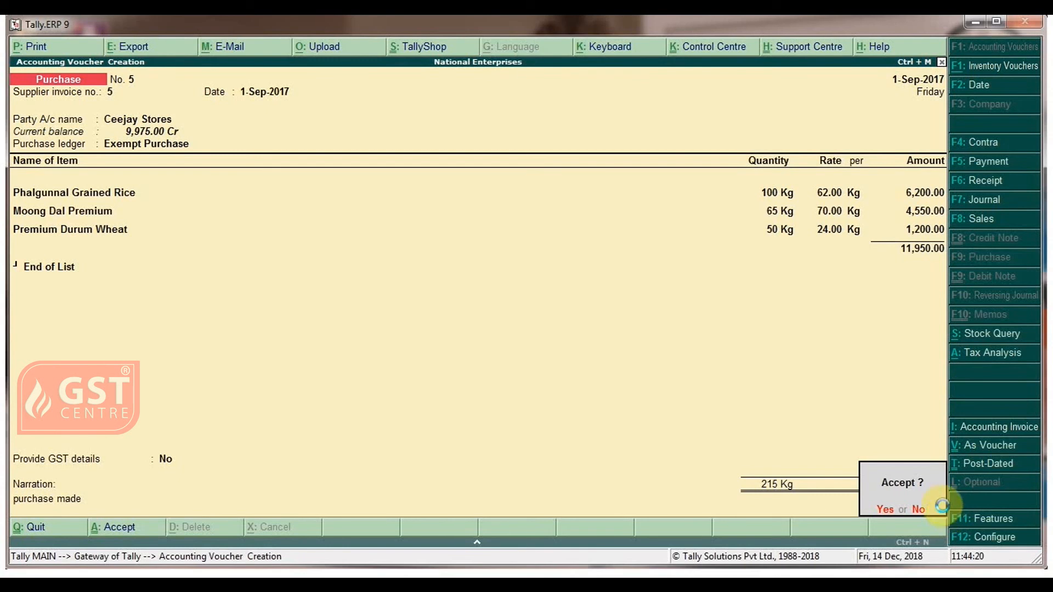
{"action": "left_click", "coordinate": [884, 509]}
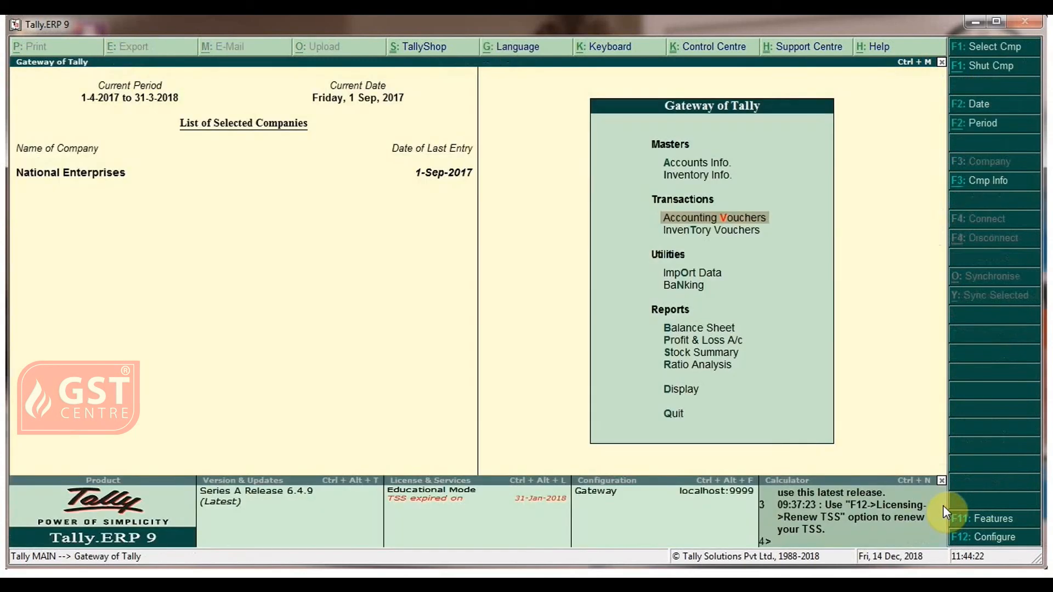